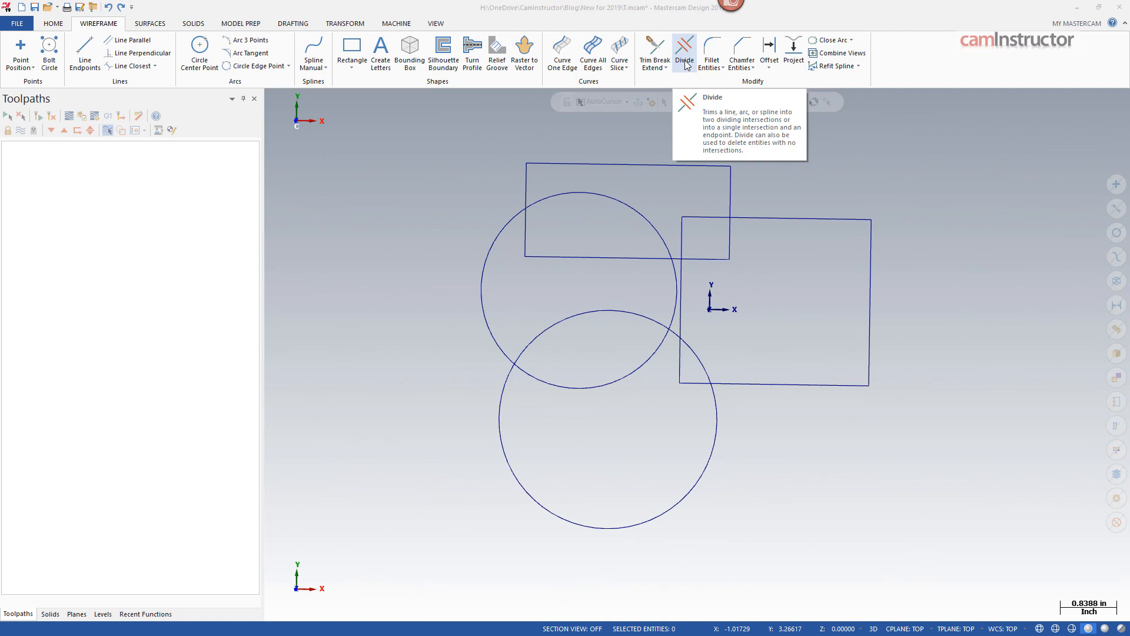
mouse_move(653, 53)
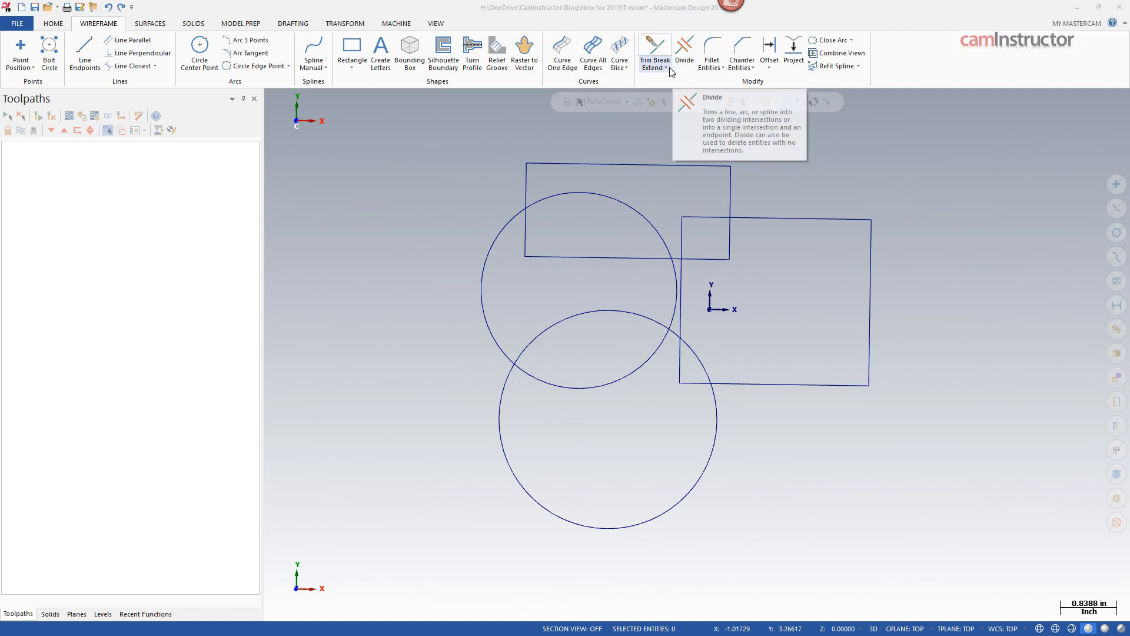
mouse_move(655, 53)
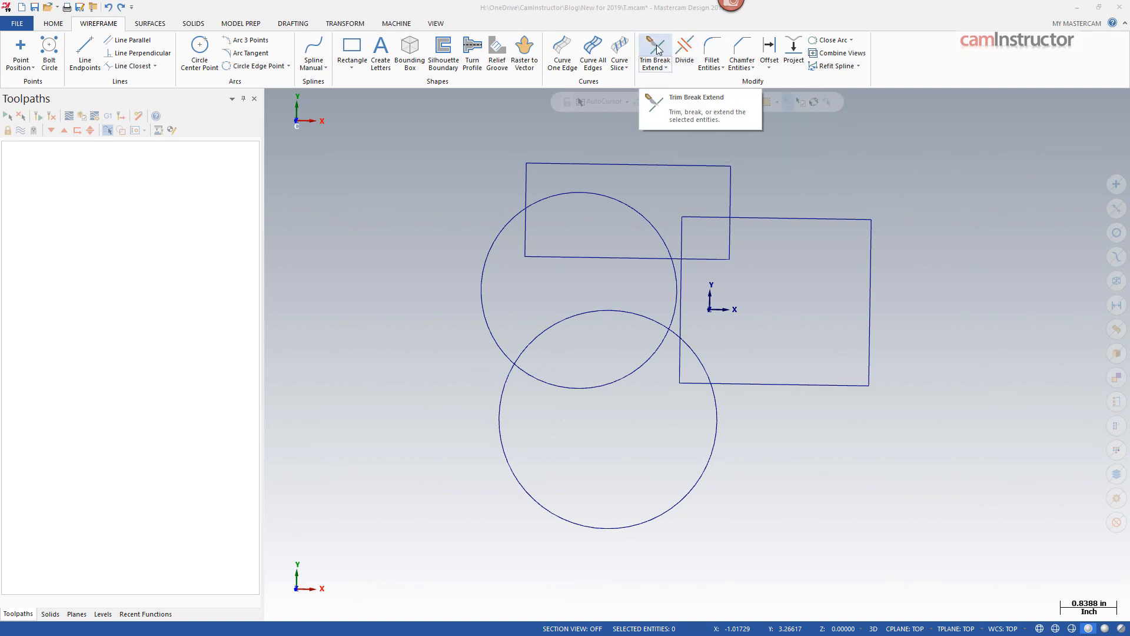
- Start Divide in Trim mode from the Modify group, leaving the trim settings unchanged
left_click(653, 53)
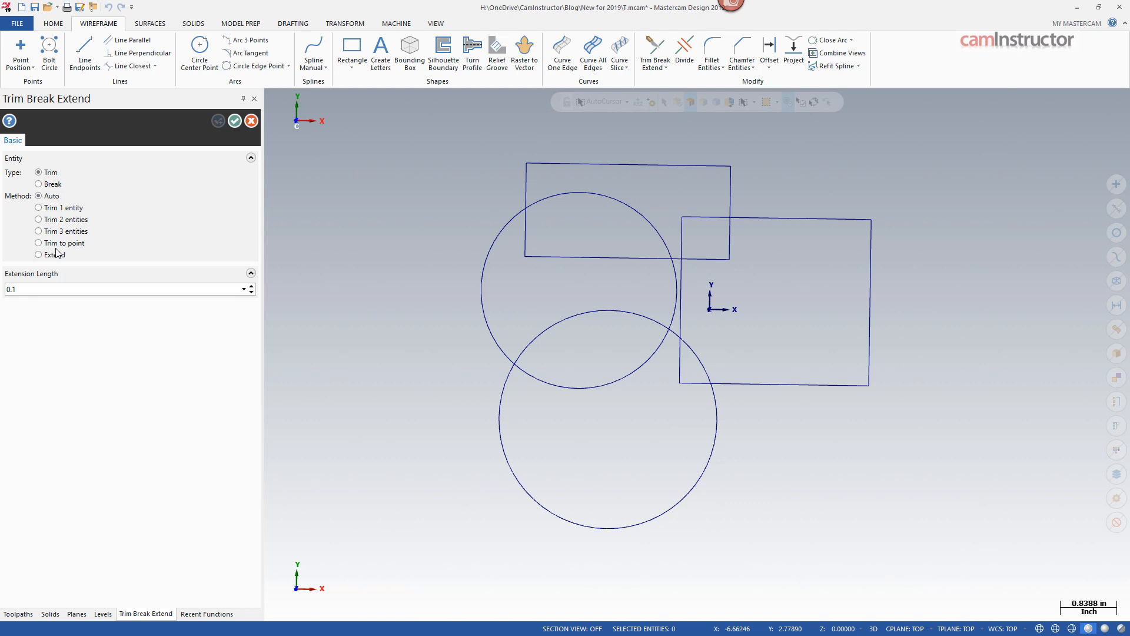
mouse_move(37, 242)
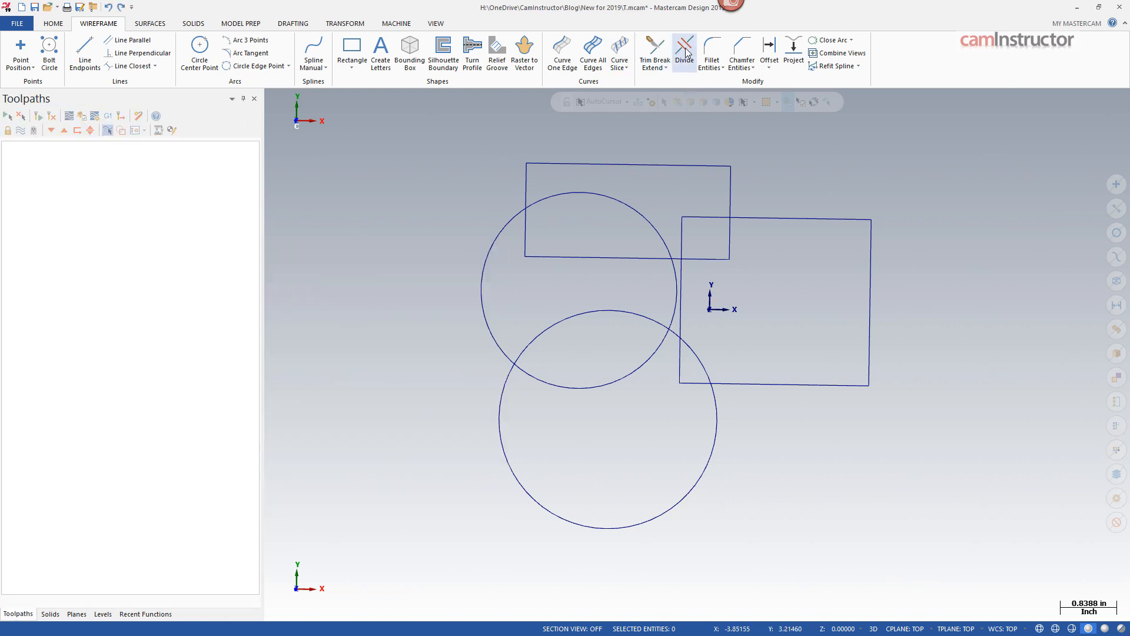
left_click(683, 50)
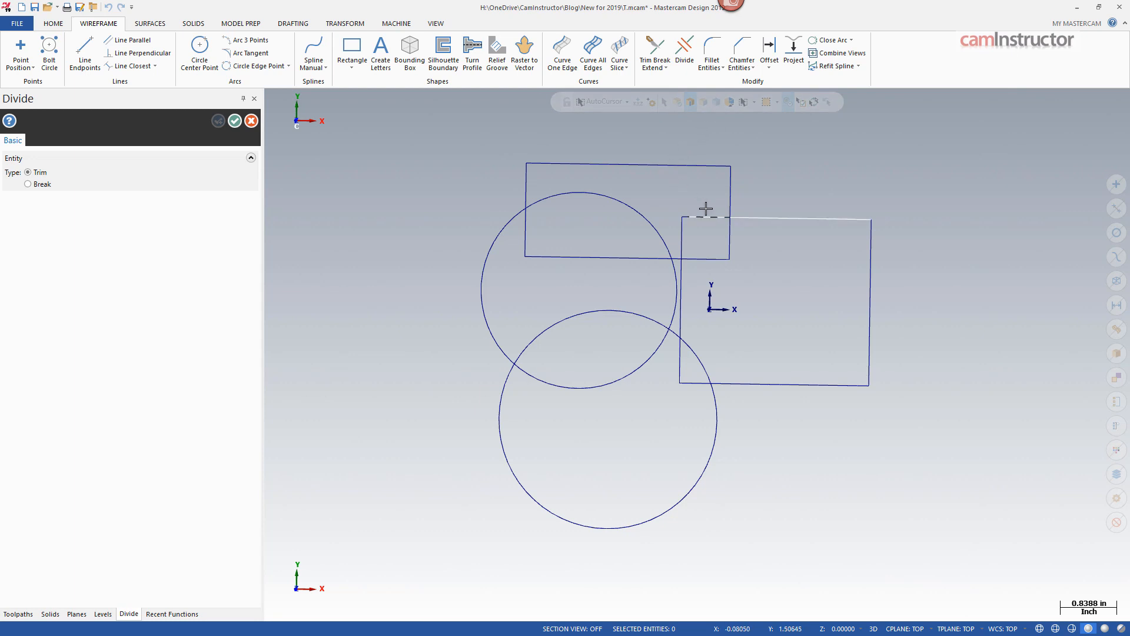
left_click(705, 207)
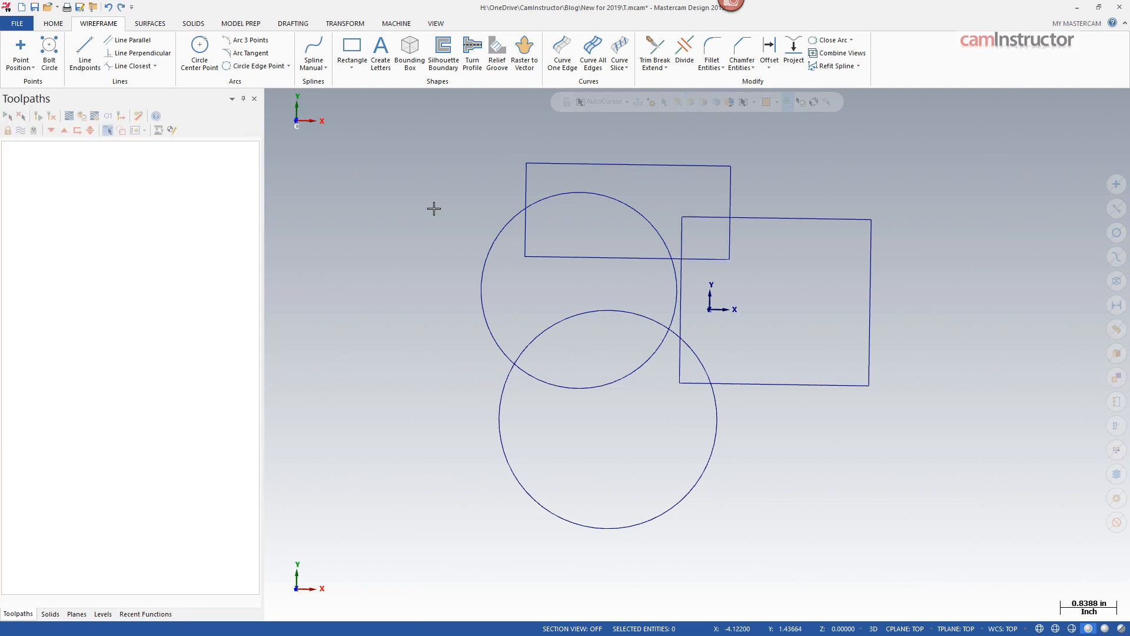
mouse_move(514, 149)
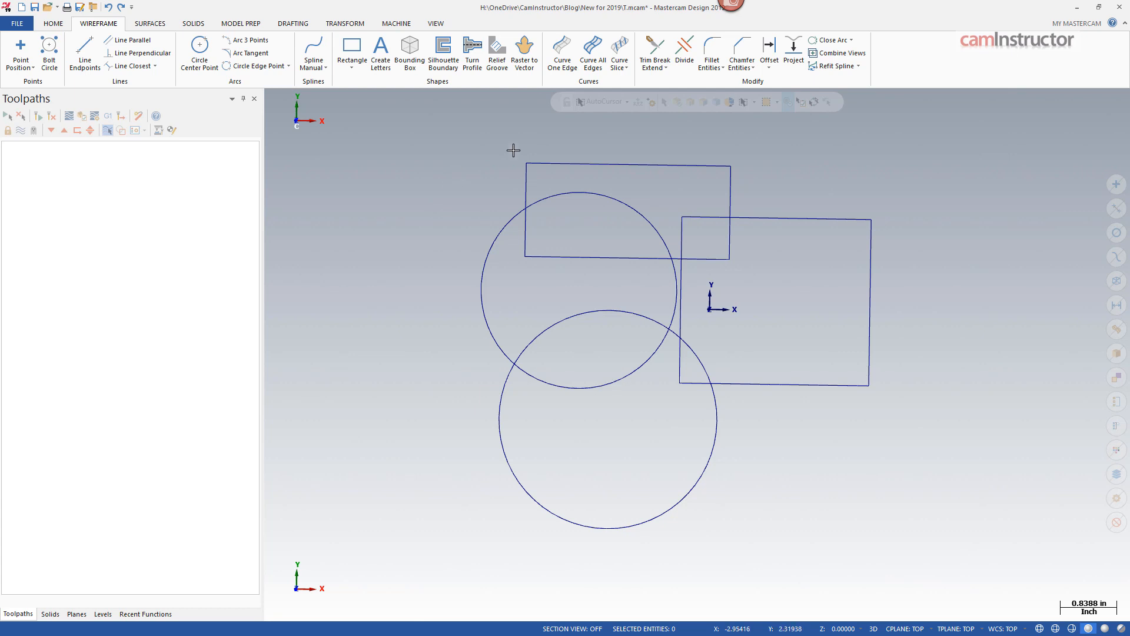
left_click(653, 53)
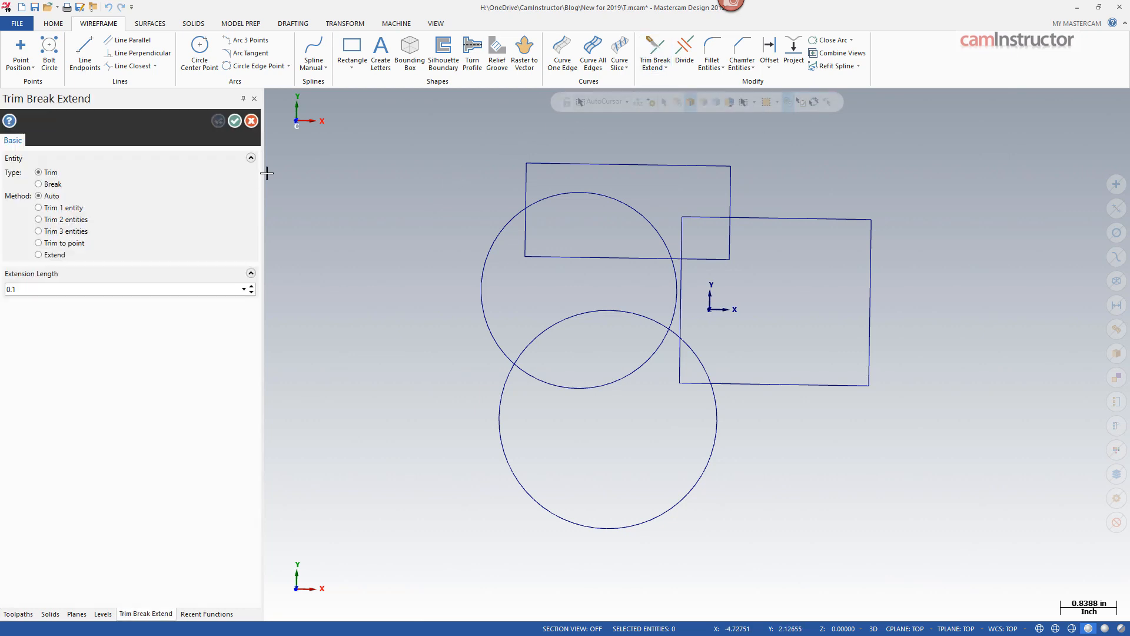
mouse_move(586, 79)
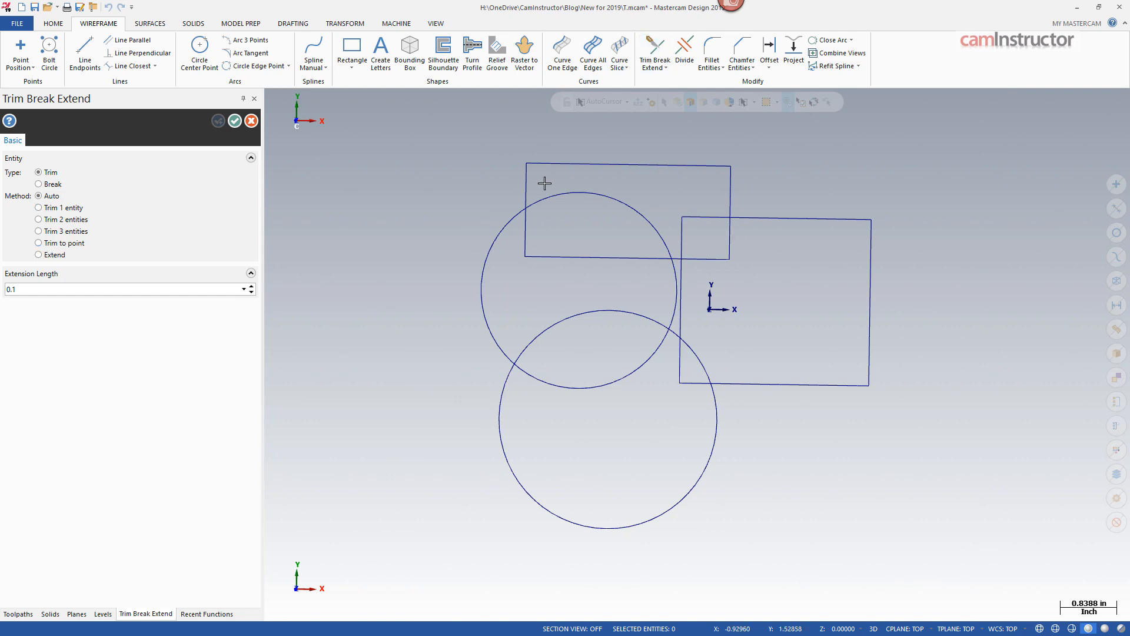
left_click(251, 120)
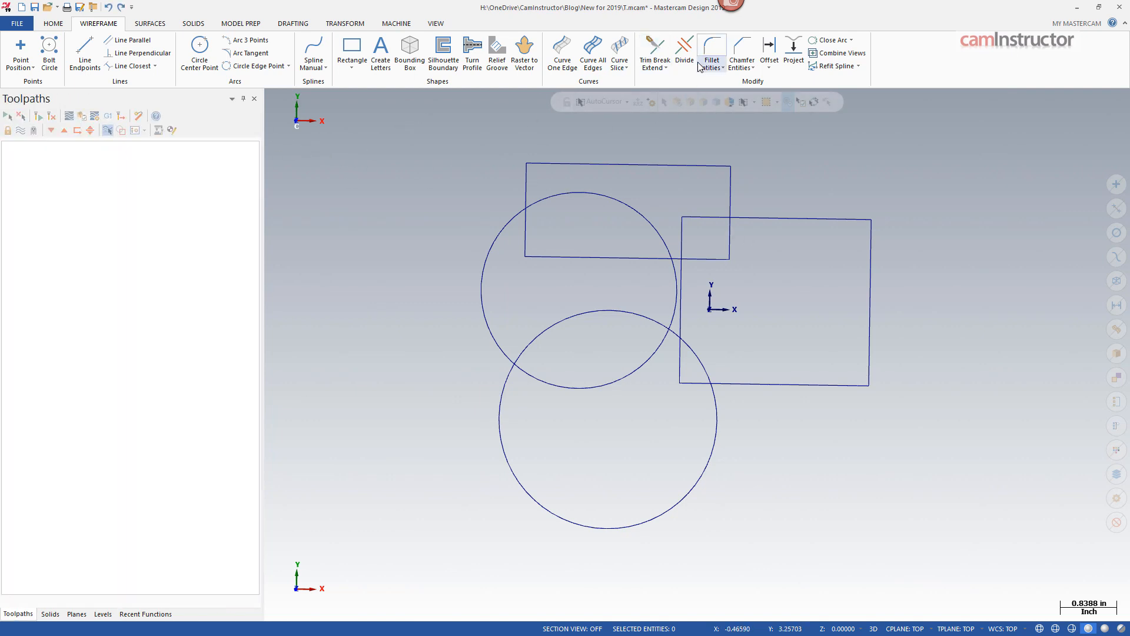
mouse_move(683, 50)
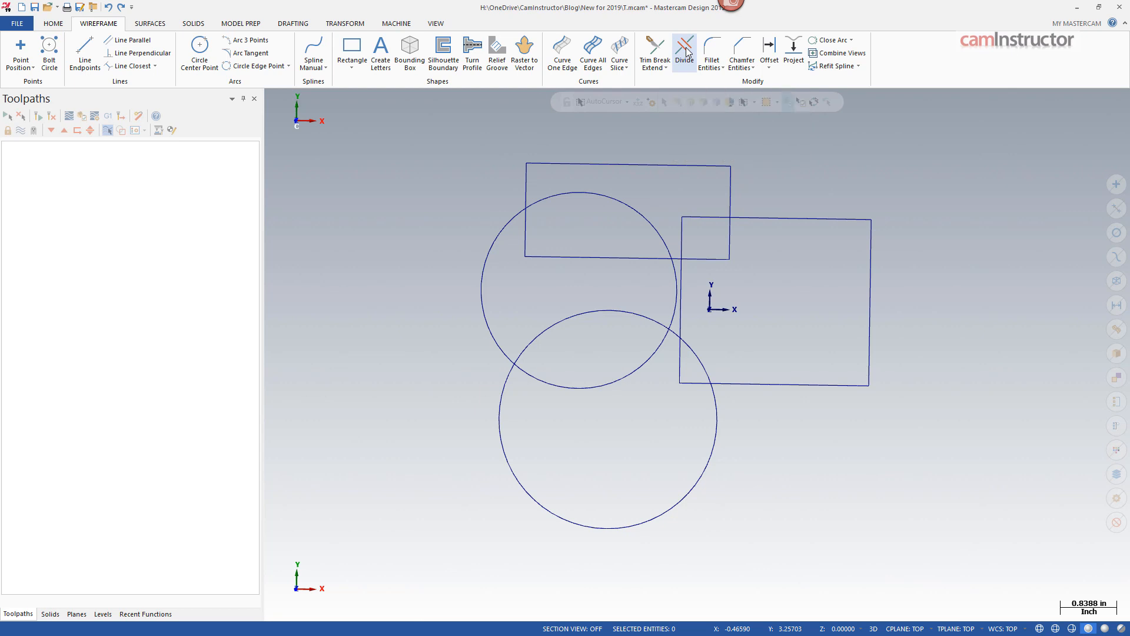
mouse_move(706, 86)
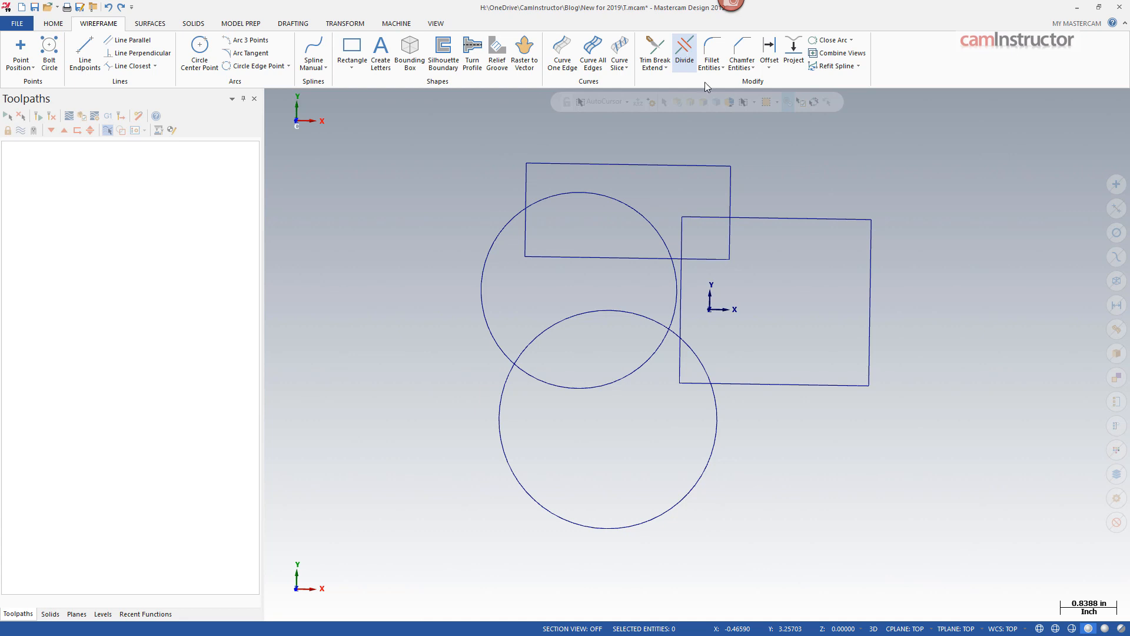
- Trace across the inner segments so the rectangles and circles merge into one outline
left_click(683, 52)
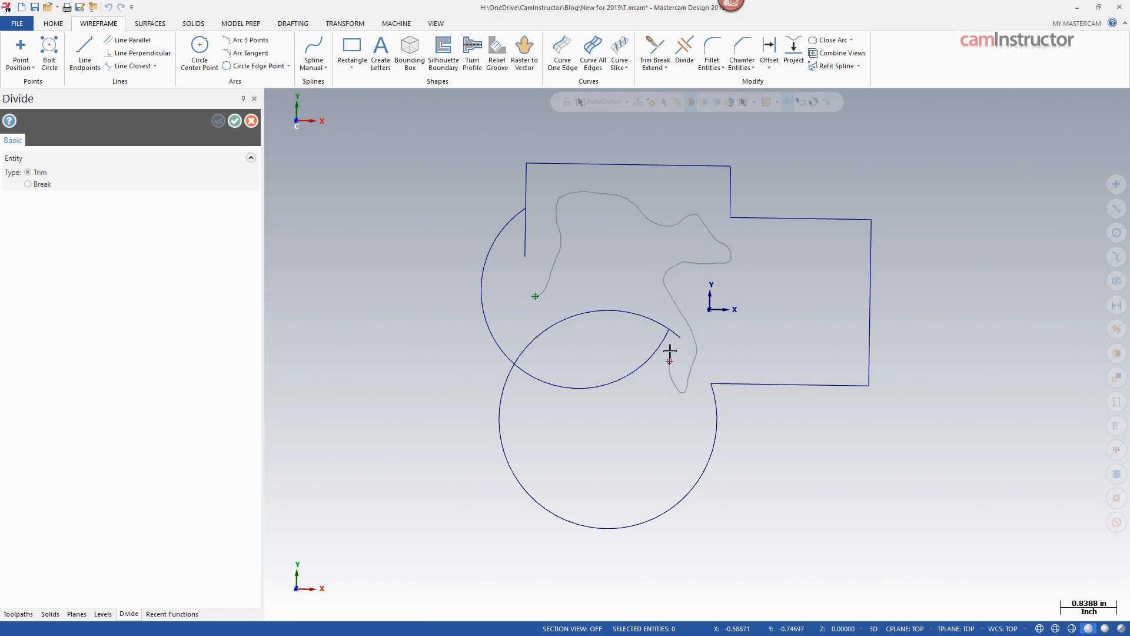
left_click(669, 351)
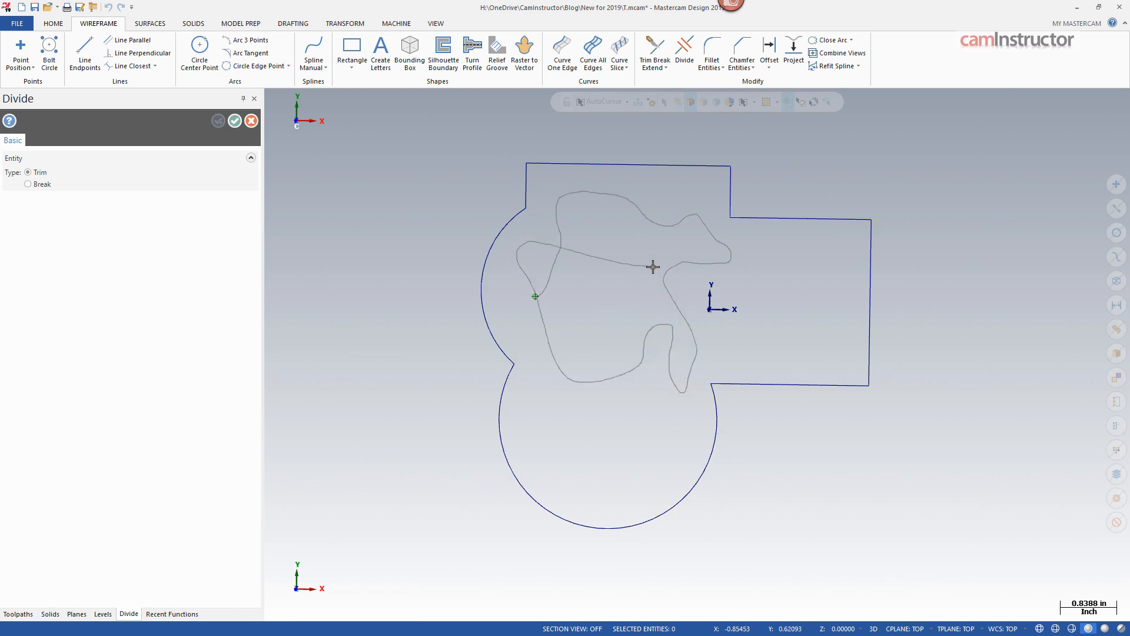
left_click(652, 265)
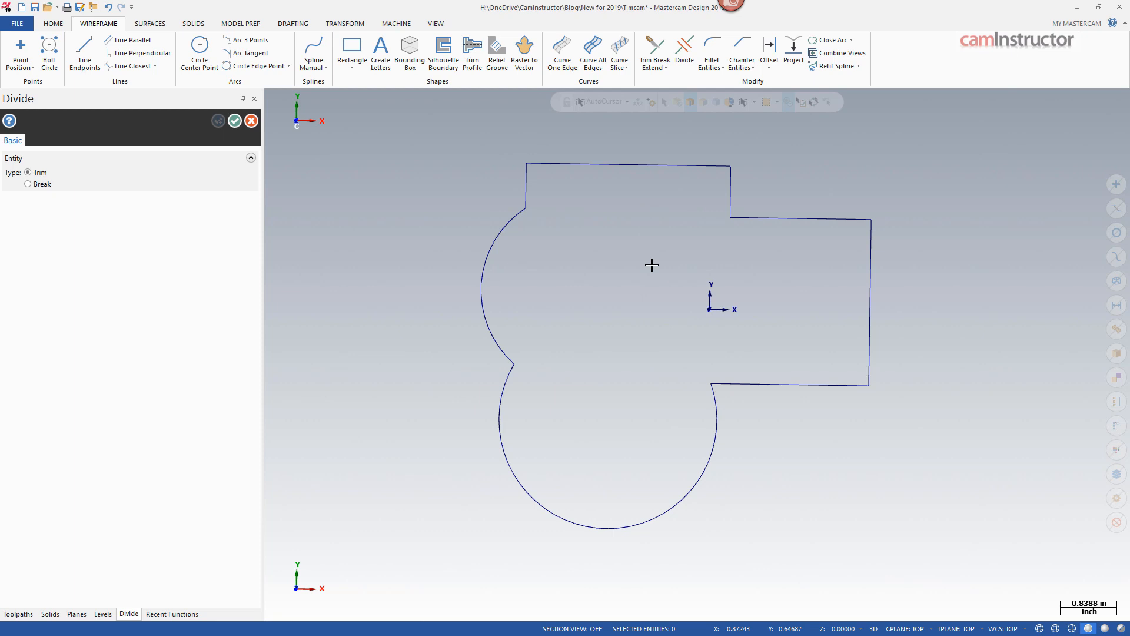
mouse_move(217, 156)
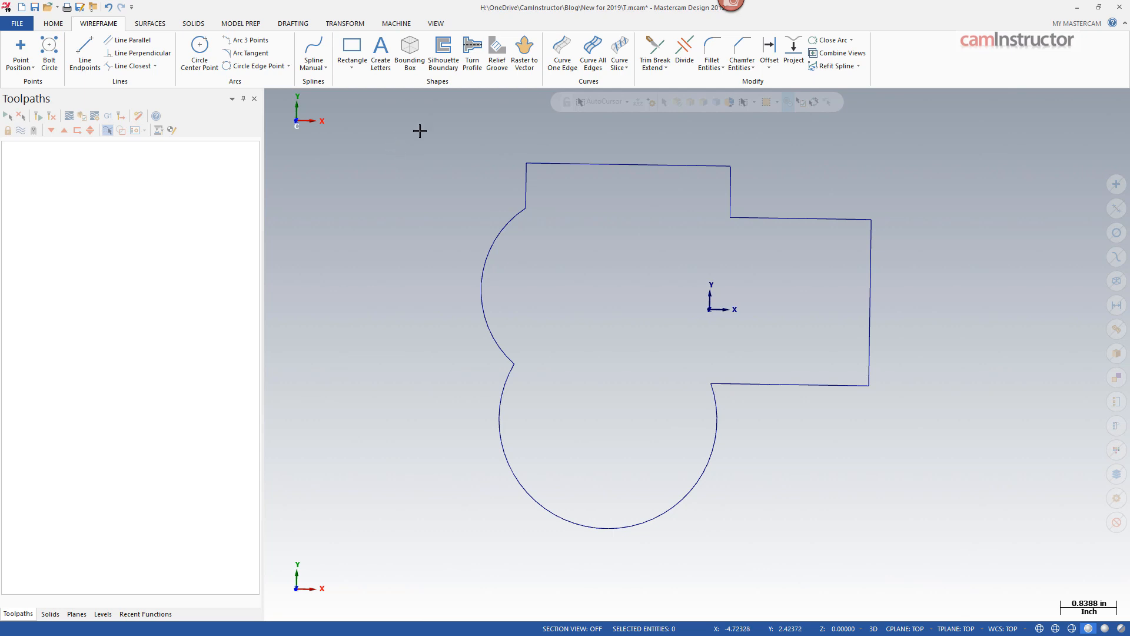
mouse_move(596, 322)
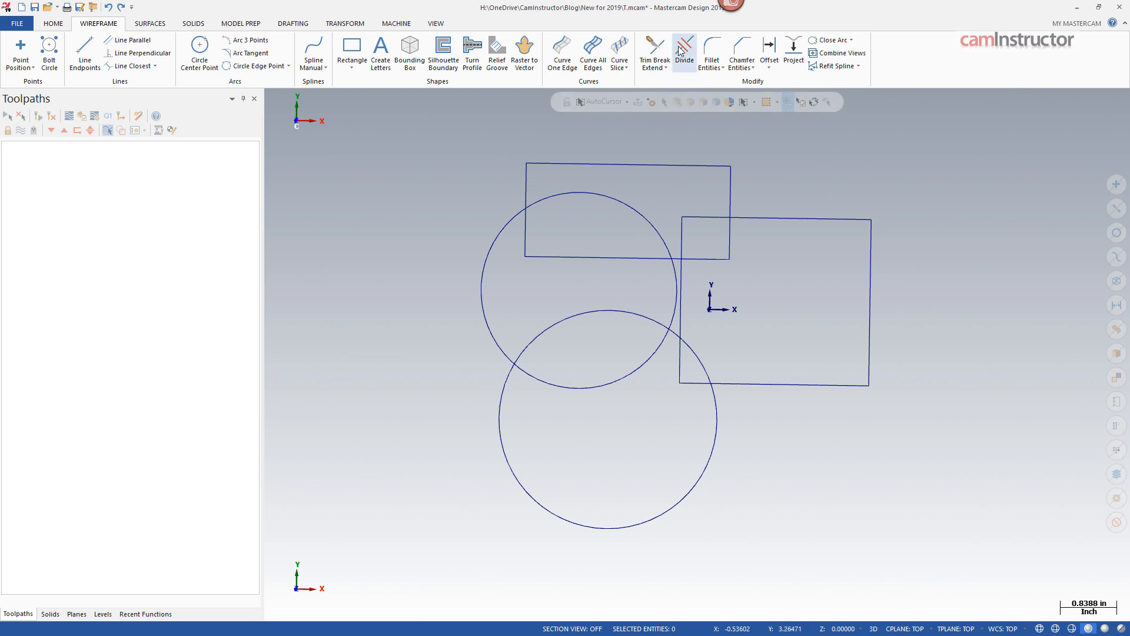
- Restart Divide in Trim mode on the restored overlapping shapes
left_click(683, 53)
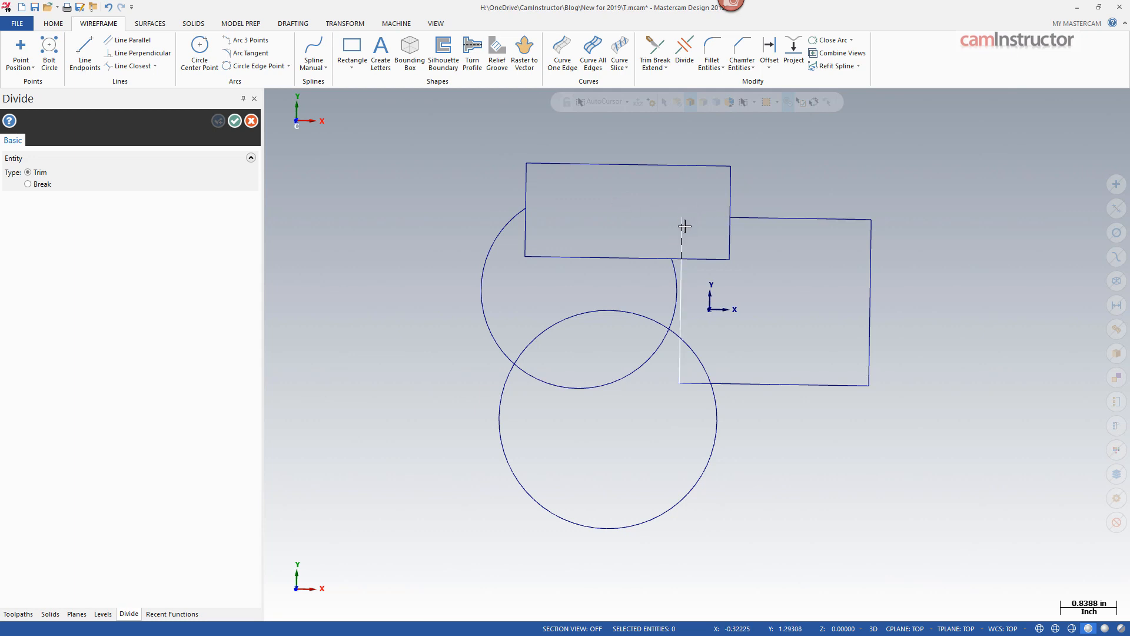